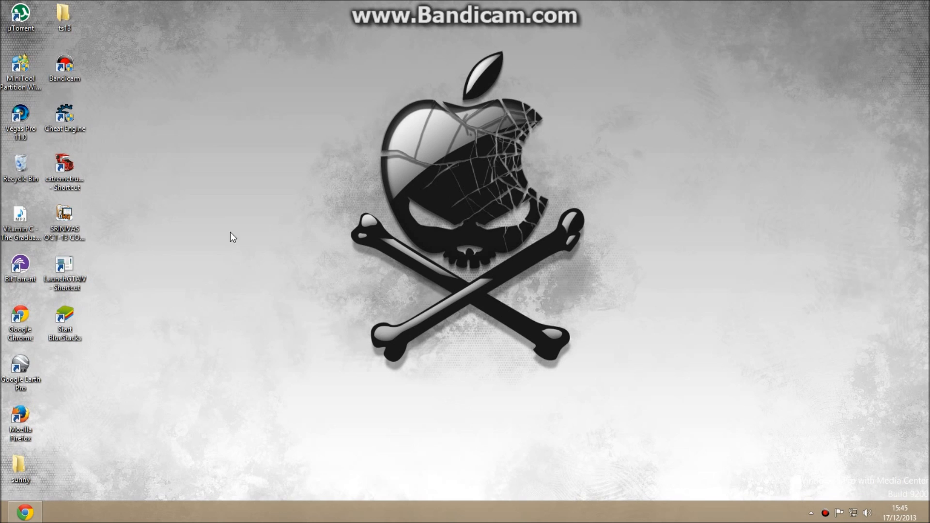
# Launch the MiniTool software launcher from the desktop shortcut
pyautogui.click(21, 67)
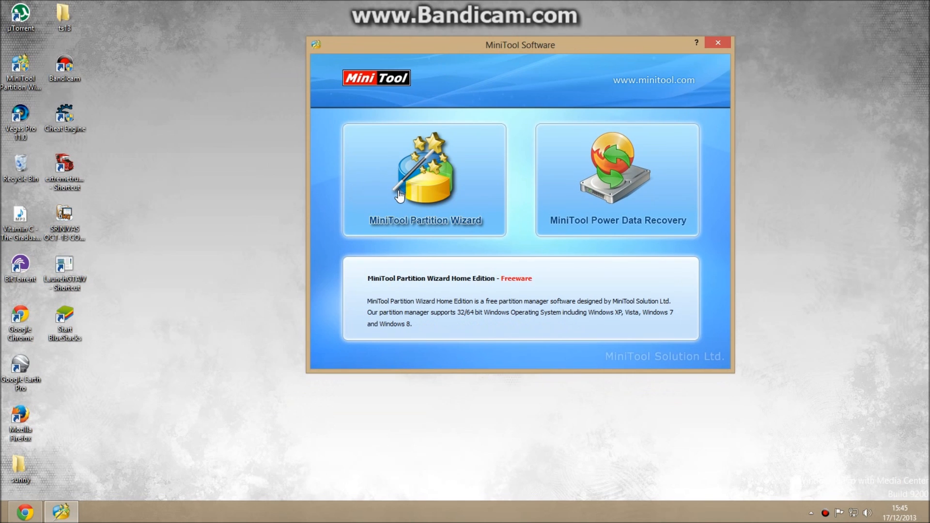
# Start Partition Wizard from the launcher, explore the H: partition's files, then close the browser
pyautogui.click(423, 180)
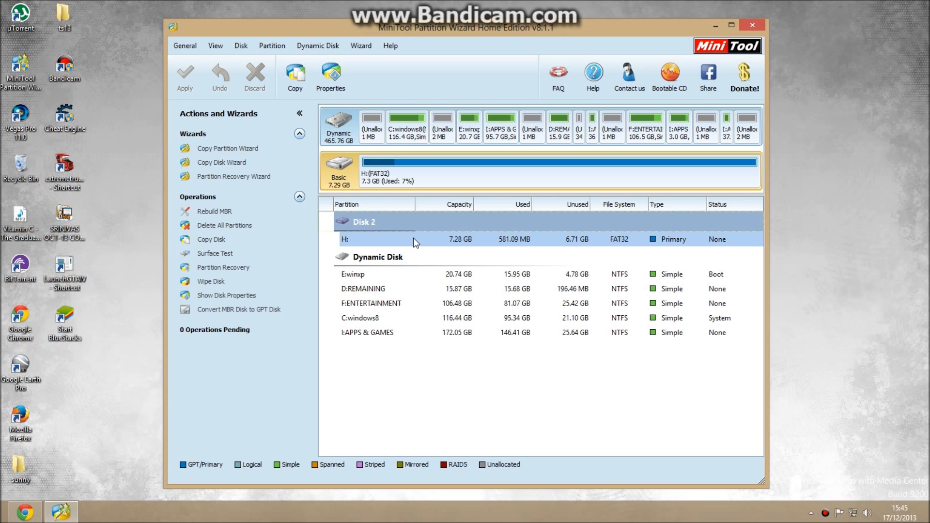
pyautogui.click(416, 239)
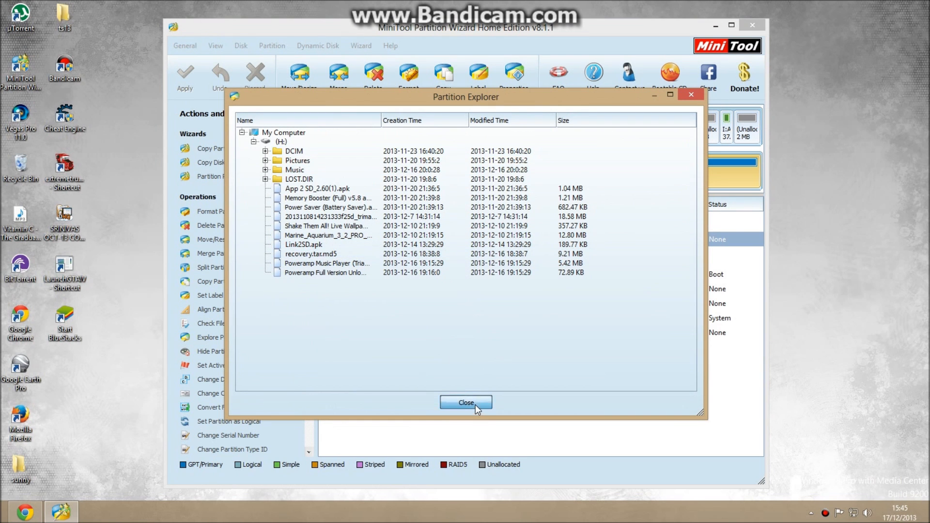
pyautogui.click(466, 402)
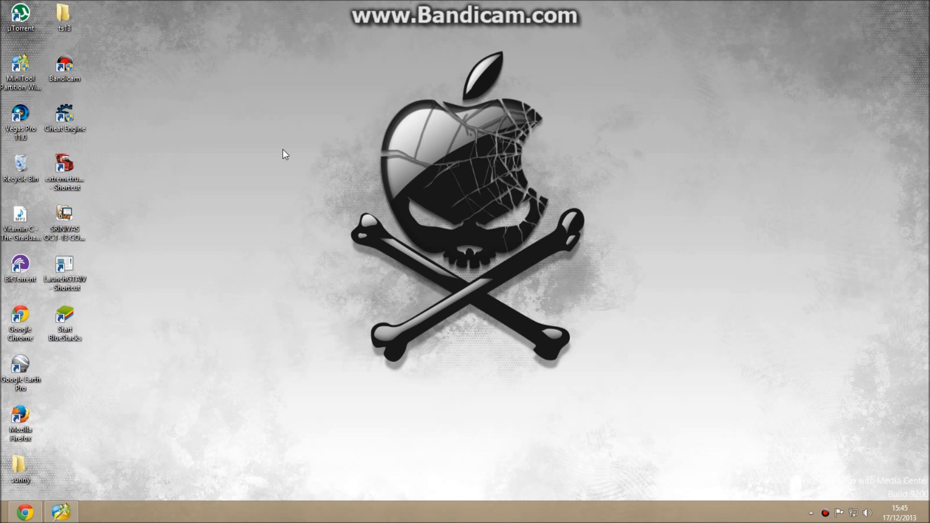
pyautogui.moveTo(62, 494)
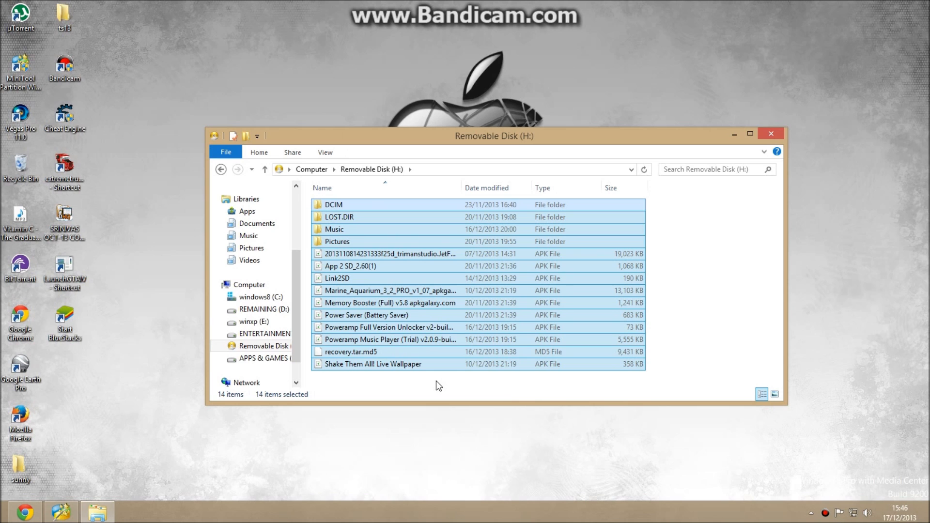
# Create a desktop folder named 'mobile files' and paste the copied SD card items into it
pyautogui.rightClick(116, 390)
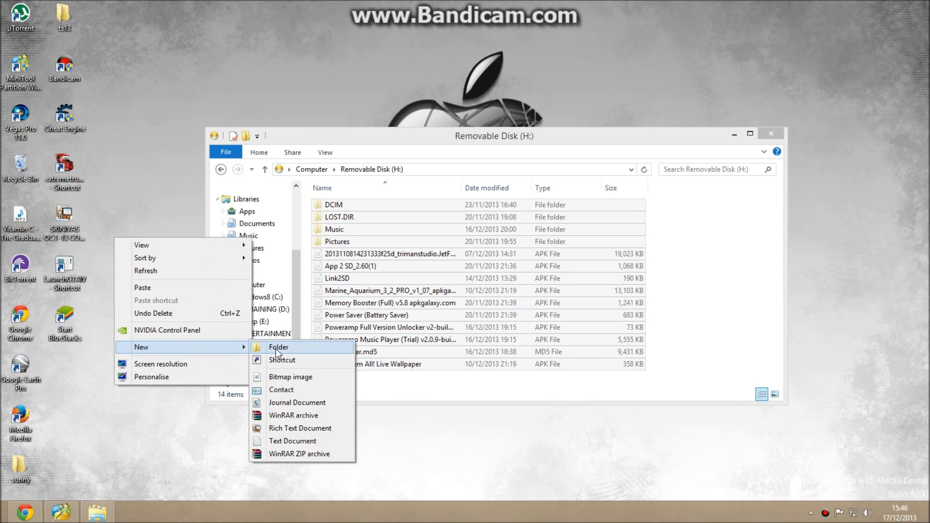
pyautogui.click(279, 347)
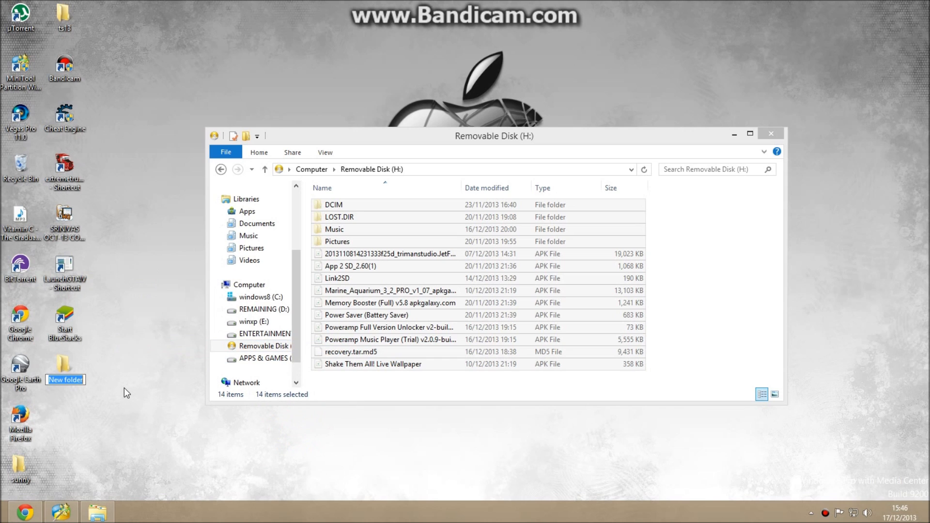
pyautogui.write('mobil')
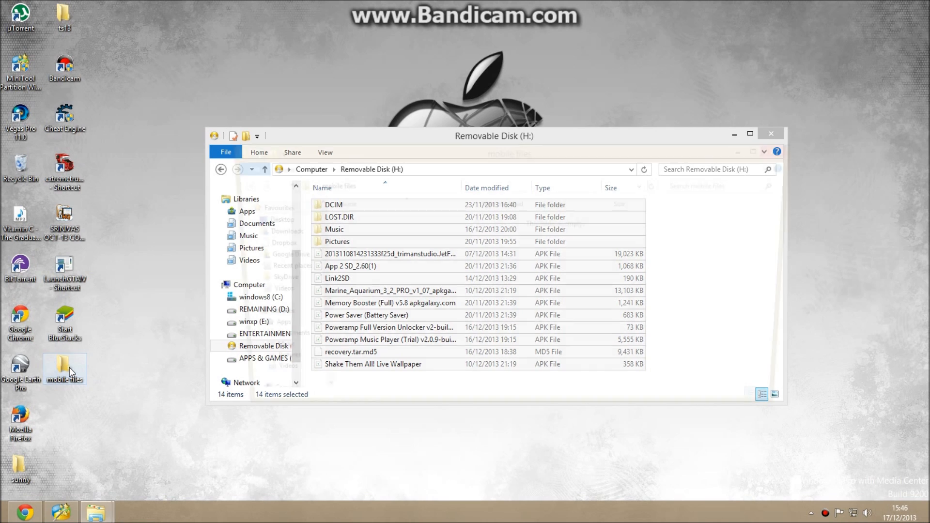
pyautogui.doubleClick(63, 367)
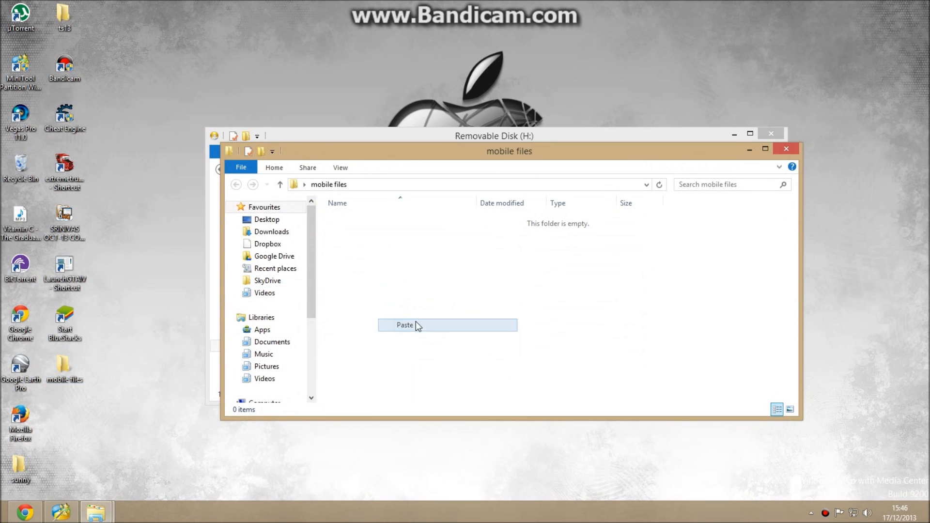
pyautogui.click(405, 326)
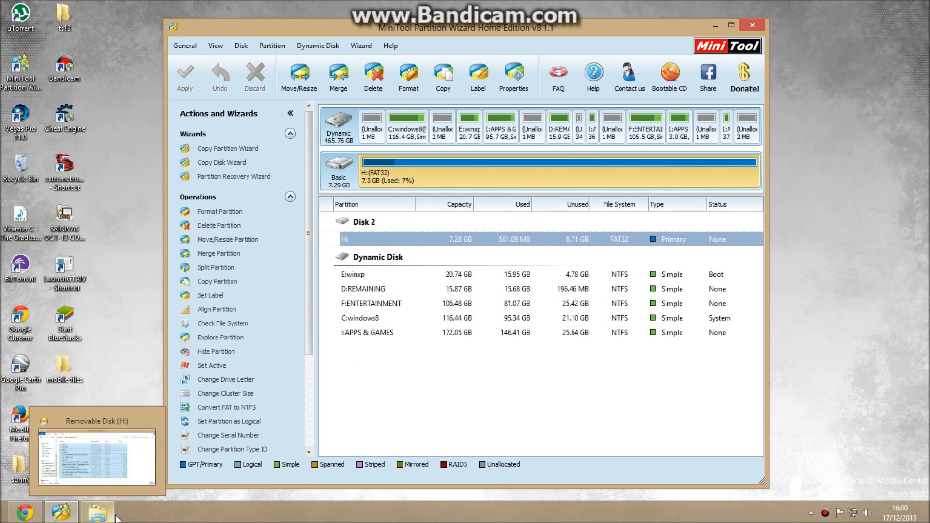
# Bring up the Computer view and open the context menu of Removable Disk (H:)
pyautogui.click(97, 511)
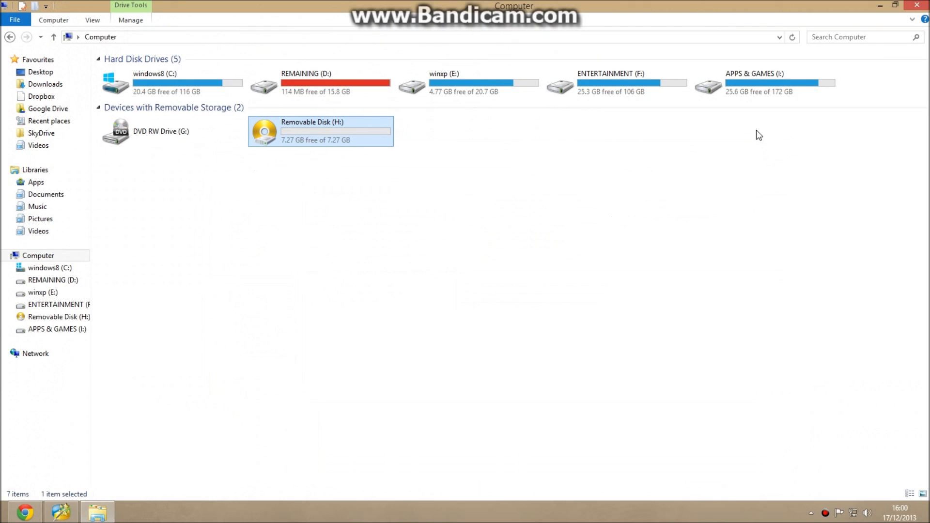
pyautogui.rightClick(305, 131)
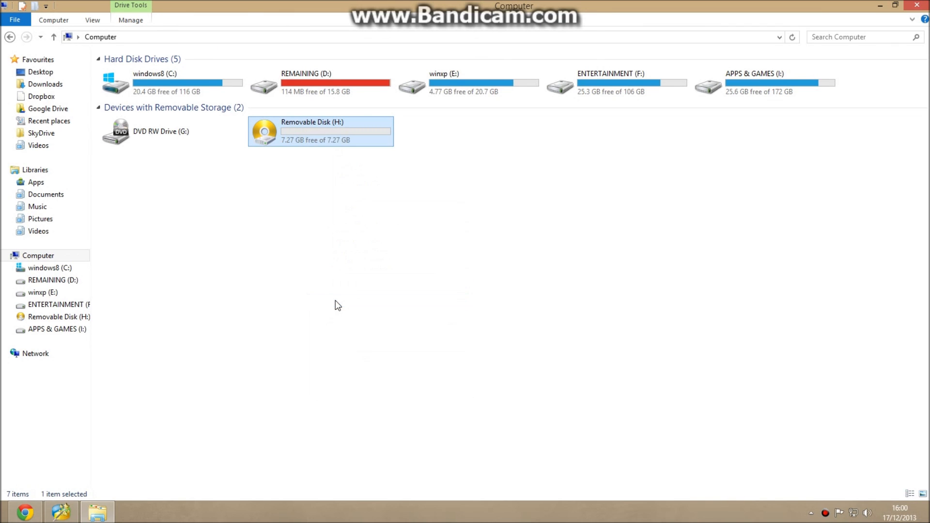
# Quick-format Removable Disk (H:) as FAT32 with device defaults and default allocation size, then close
pyautogui.click(321, 131)
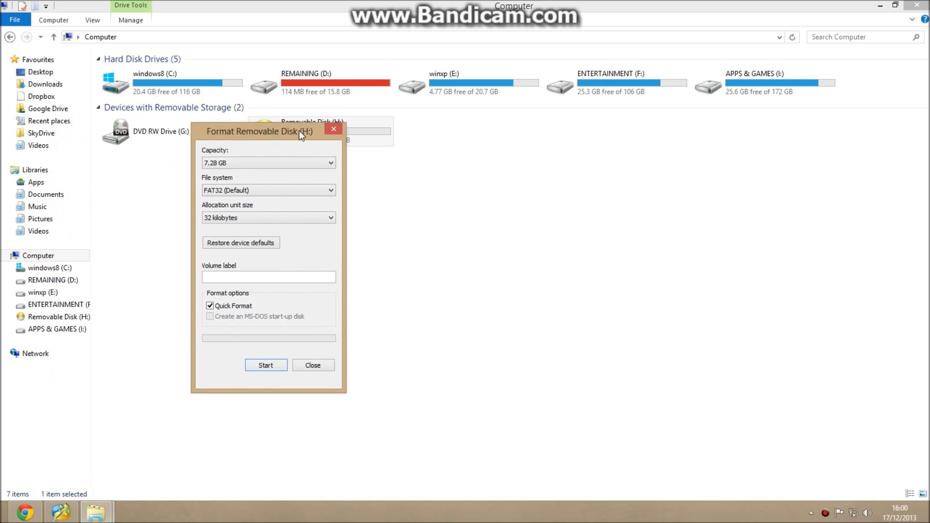
pyautogui.click(241, 243)
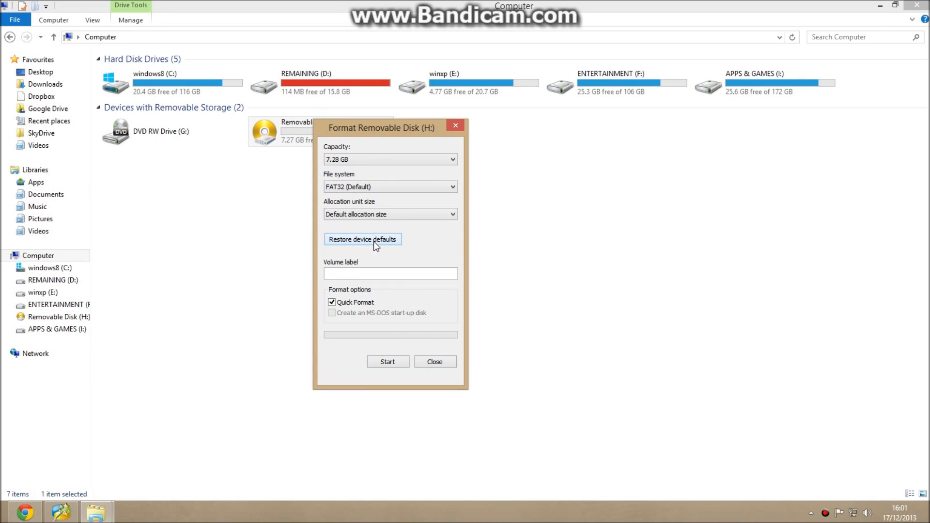
pyautogui.moveTo(380, 245)
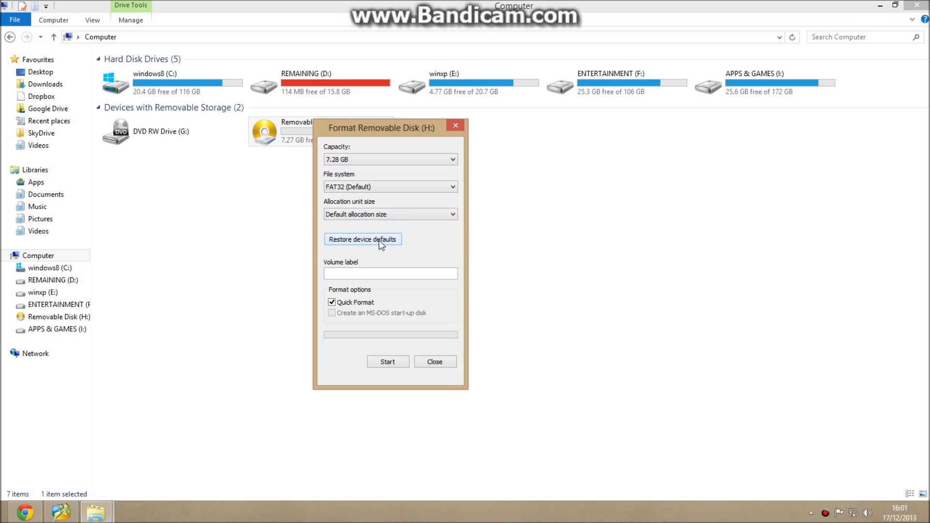
pyautogui.moveTo(346, 245)
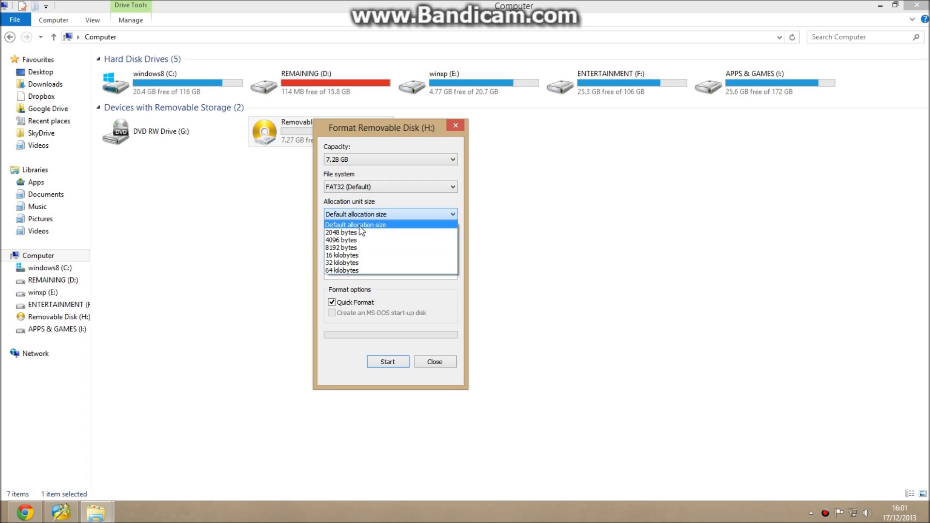
pyautogui.click(356, 215)
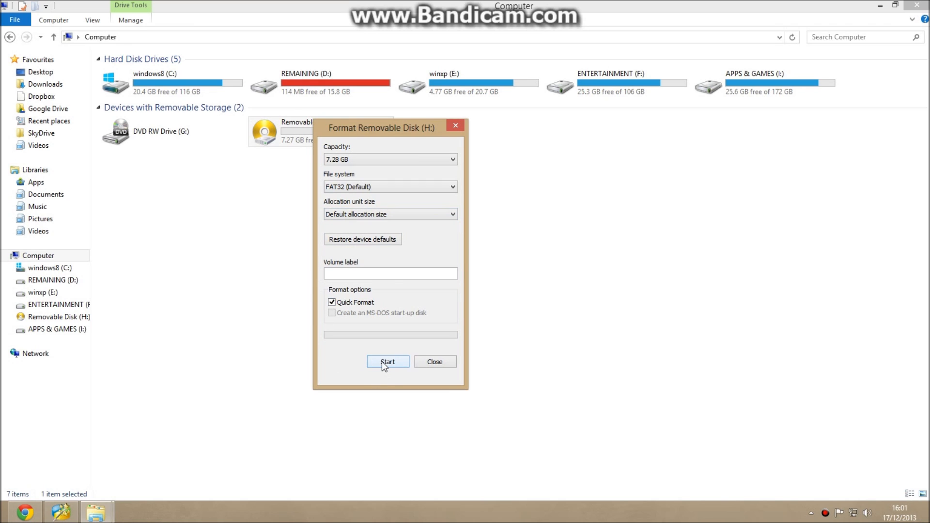
pyautogui.click(387, 362)
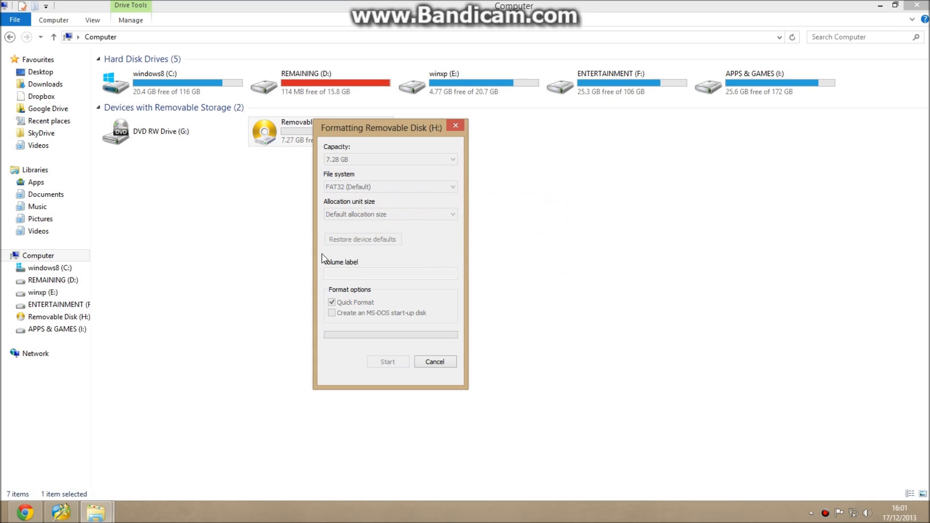
pyautogui.moveTo(280, 272)
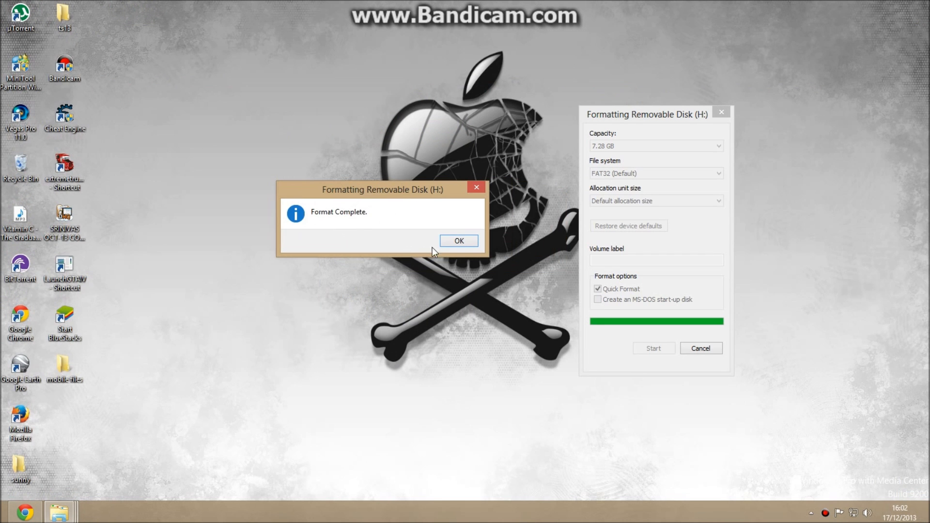
pyautogui.click(458, 240)
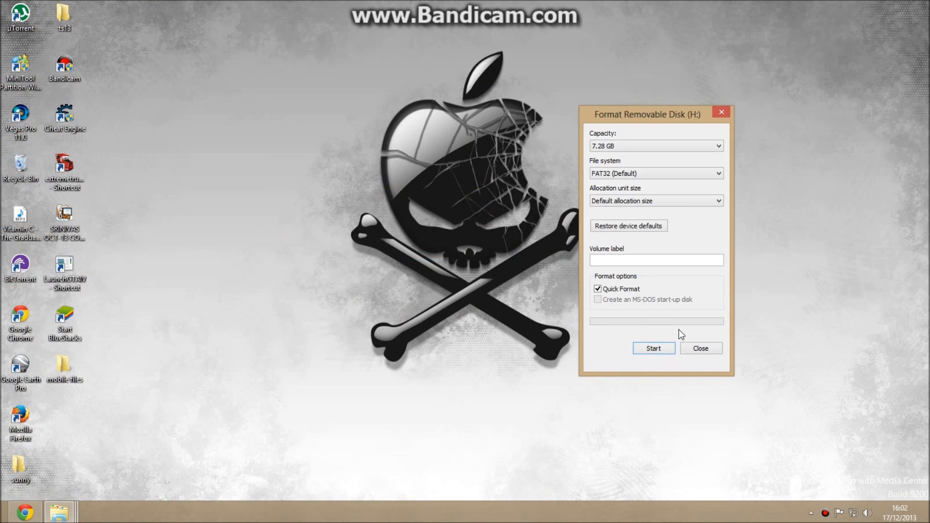
pyautogui.click(700, 348)
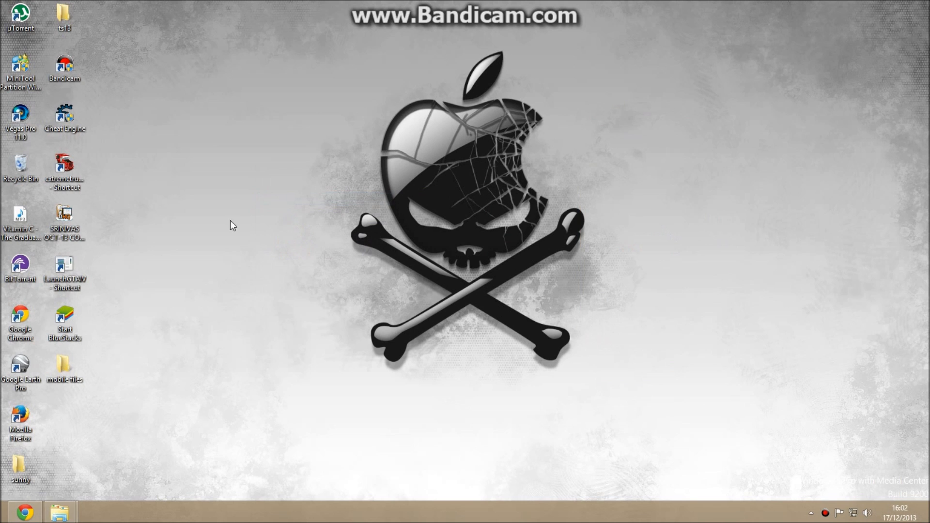
# Relaunch Partition Wizard and select the freshly formatted H: partition under Disk 2
pyautogui.click(20, 67)
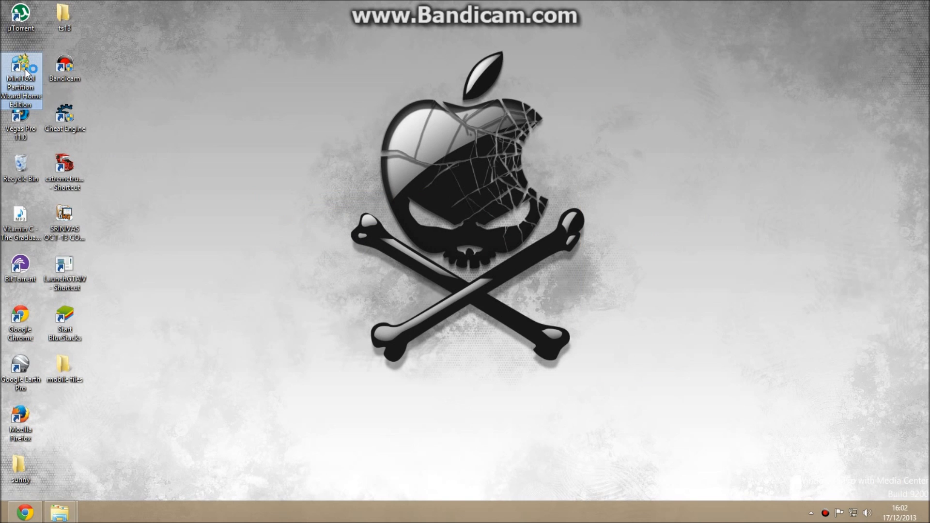
pyautogui.doubleClick(20, 77)
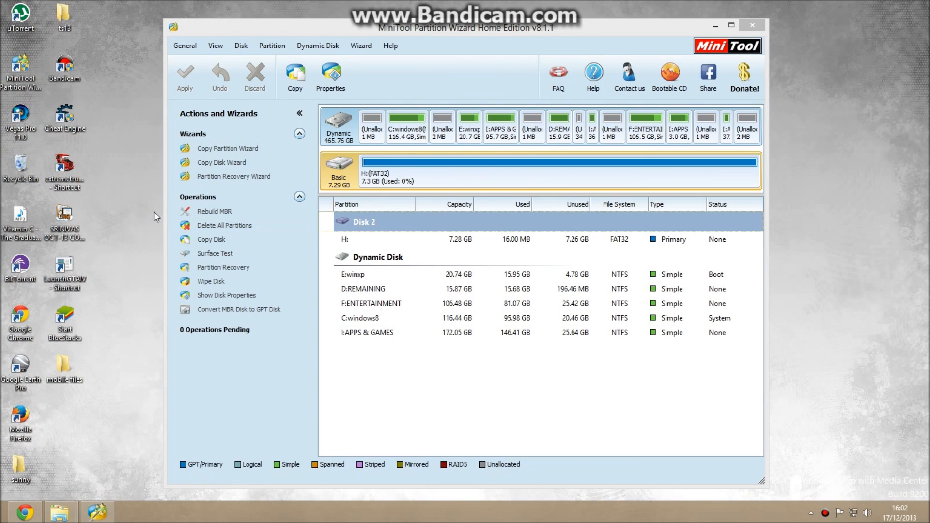
pyautogui.click(371, 239)
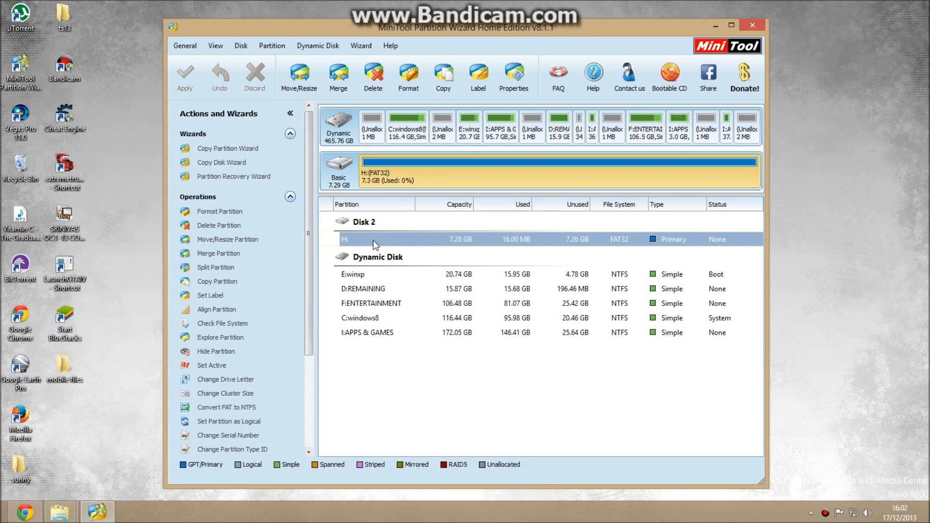
# Delete the H: partition and start creating a new one in the unallocated card space
pyautogui.rightClick(374, 239)
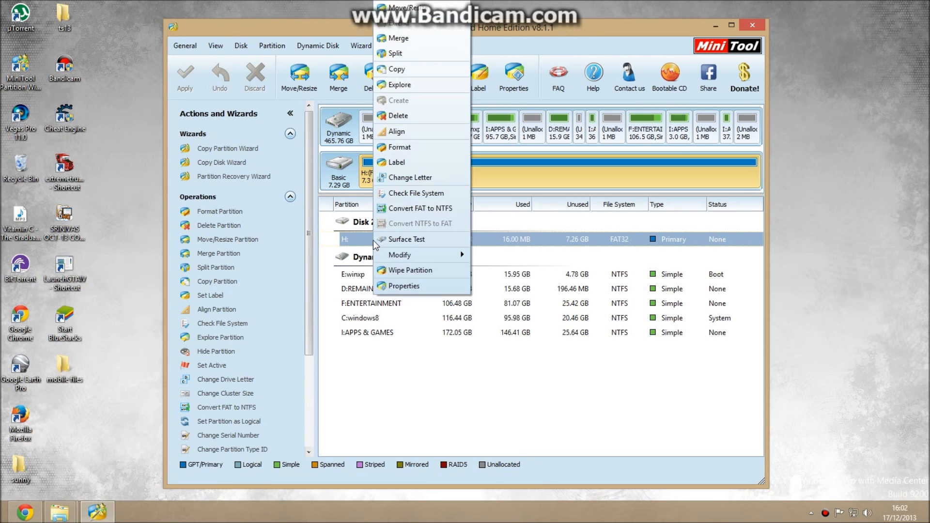
pyautogui.moveTo(355, 242)
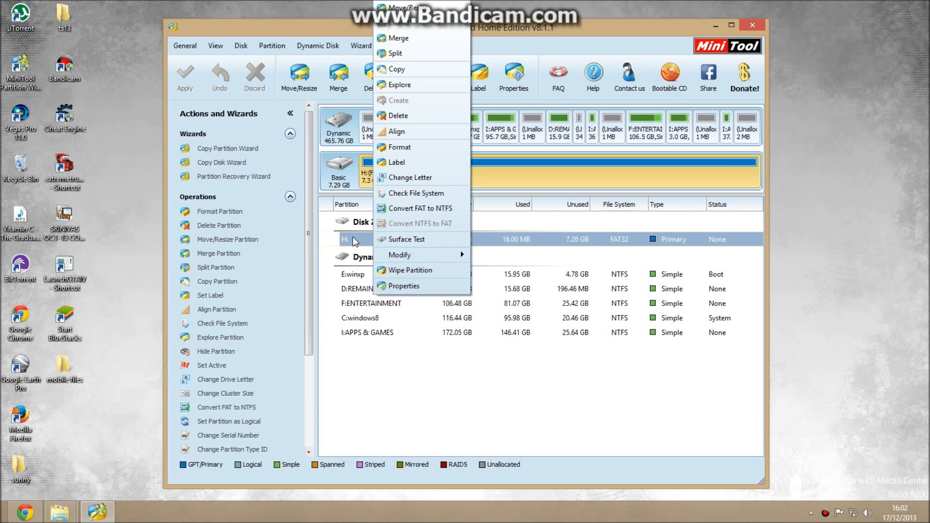
pyautogui.click(399, 115)
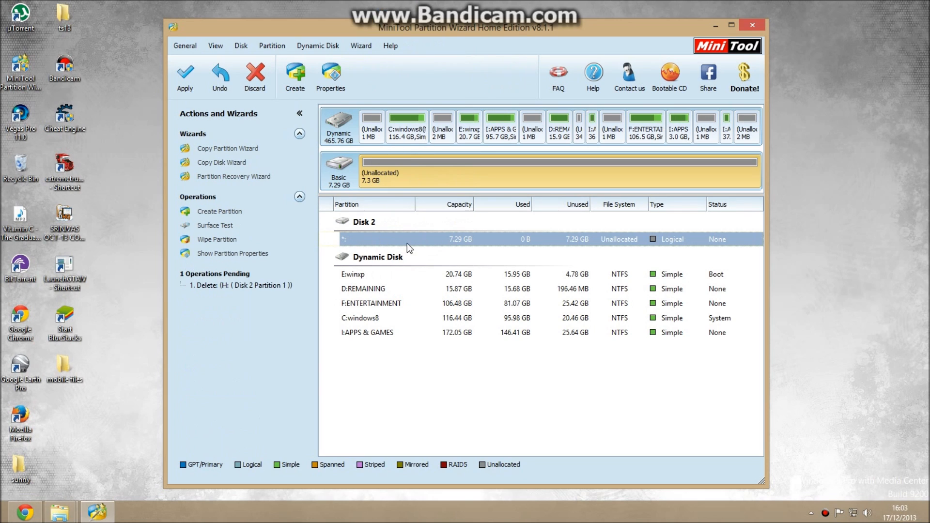
pyautogui.rightClick(406, 239)
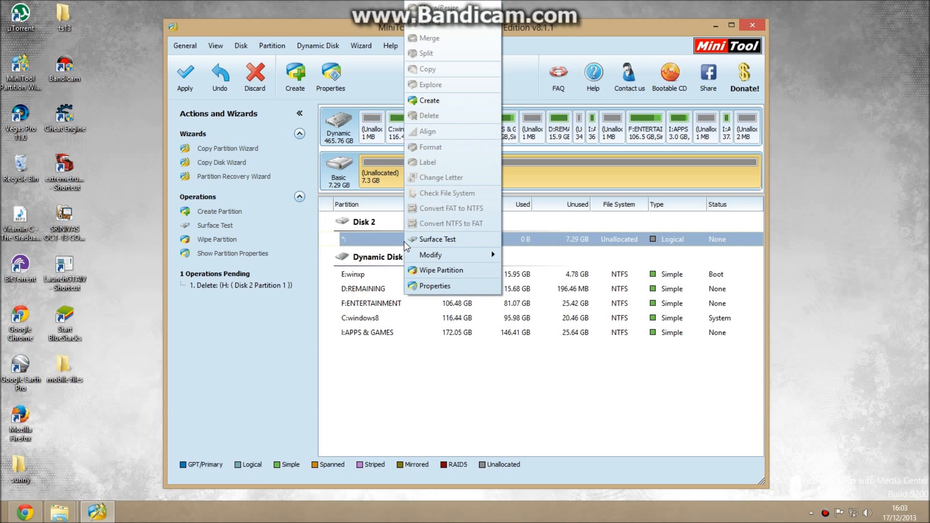
pyautogui.moveTo(442, 105)
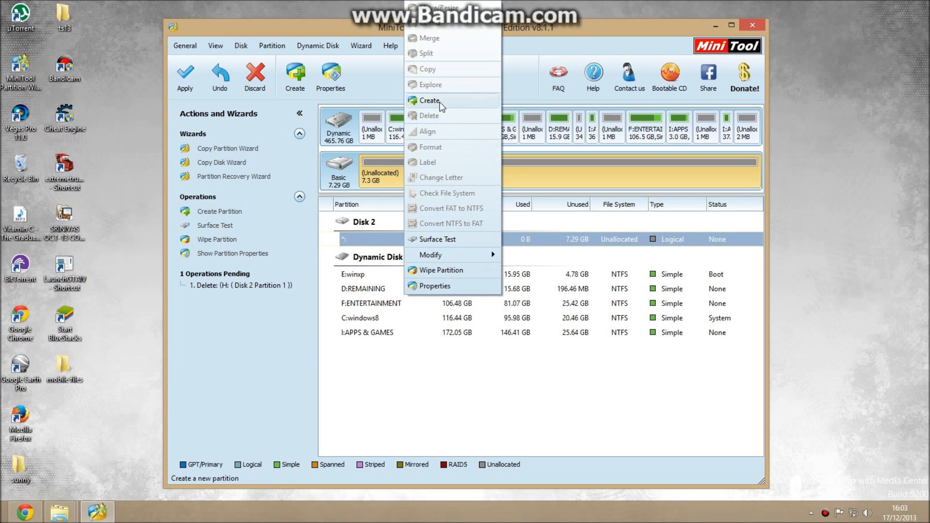
pyautogui.click(430, 100)
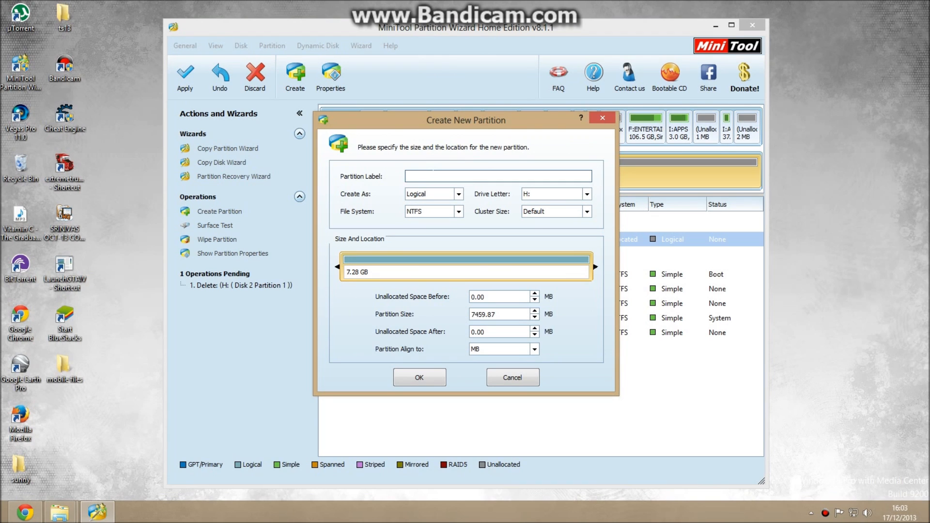
# Label the new partition and set it as Primary with a FAT32 file system
pyautogui.write('media files')
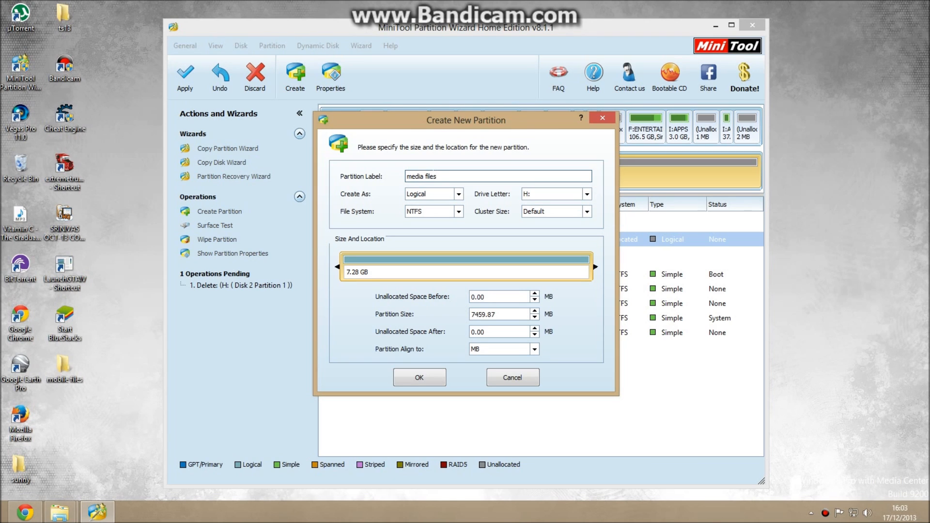
pyautogui.click(458, 194)
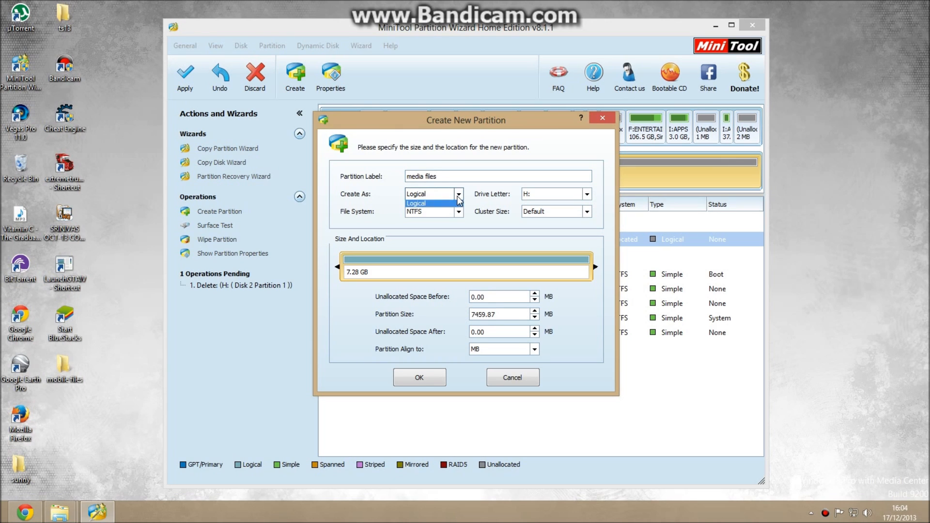
pyautogui.click(428, 194)
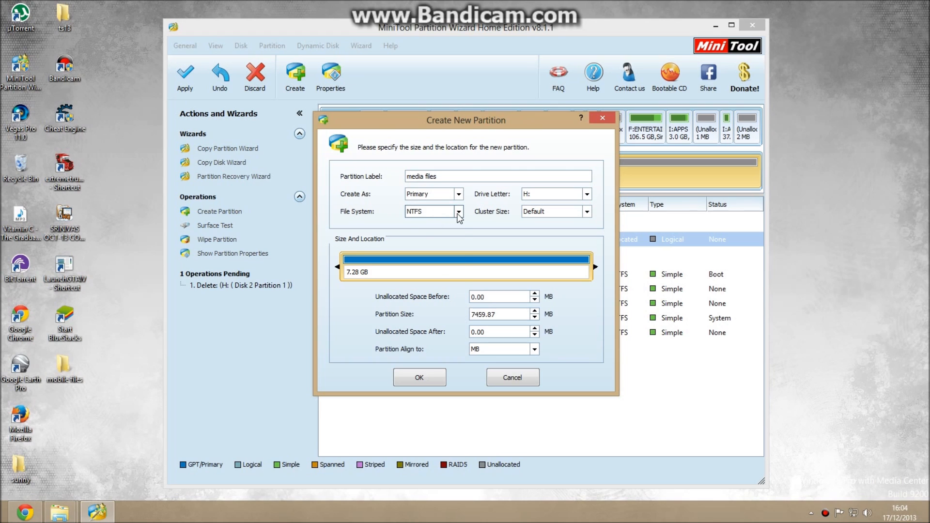
pyautogui.click(457, 211)
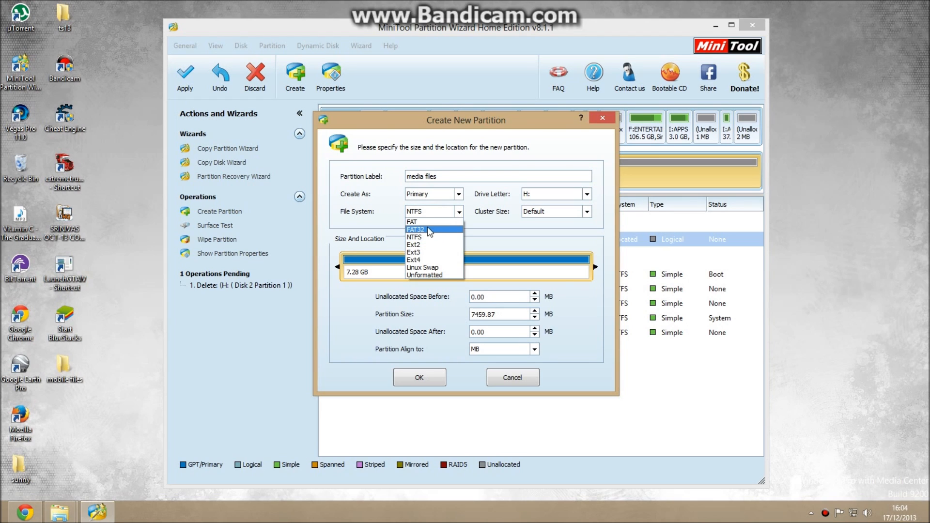
pyautogui.click(416, 231)
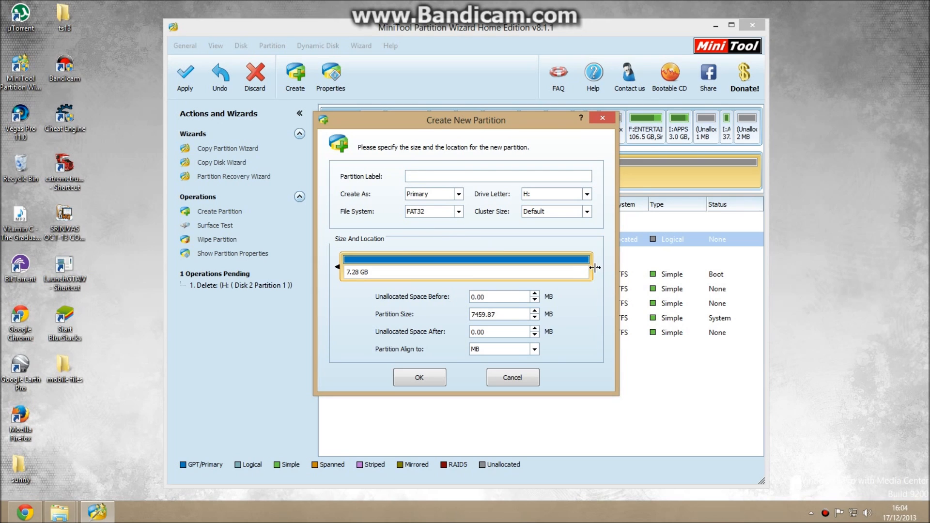
# Resize the partition to 6429.12 MB (6.28 GB), leaving about 1 GB unallocated, and confirm
pyautogui.moveTo(593, 268); pyautogui.dragTo(584, 267)
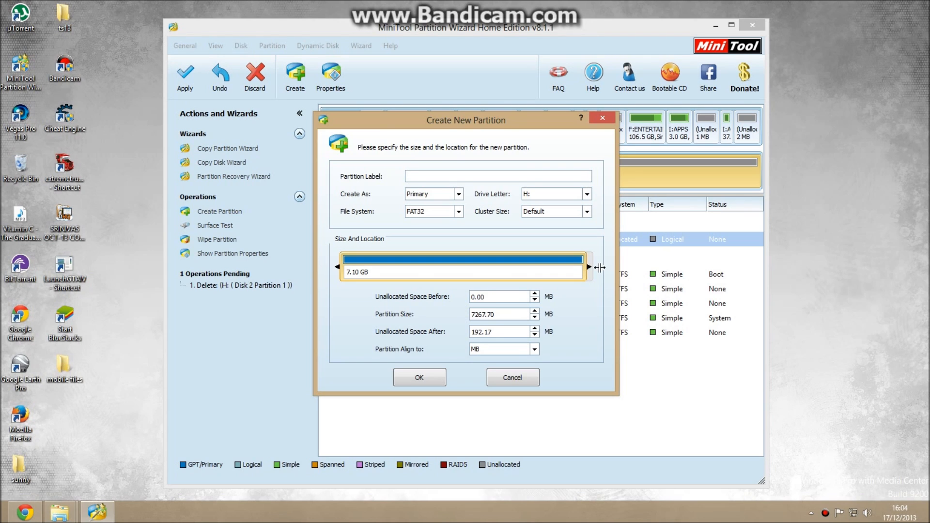
pyautogui.moveTo(583, 268); pyautogui.dragTo(592, 268)
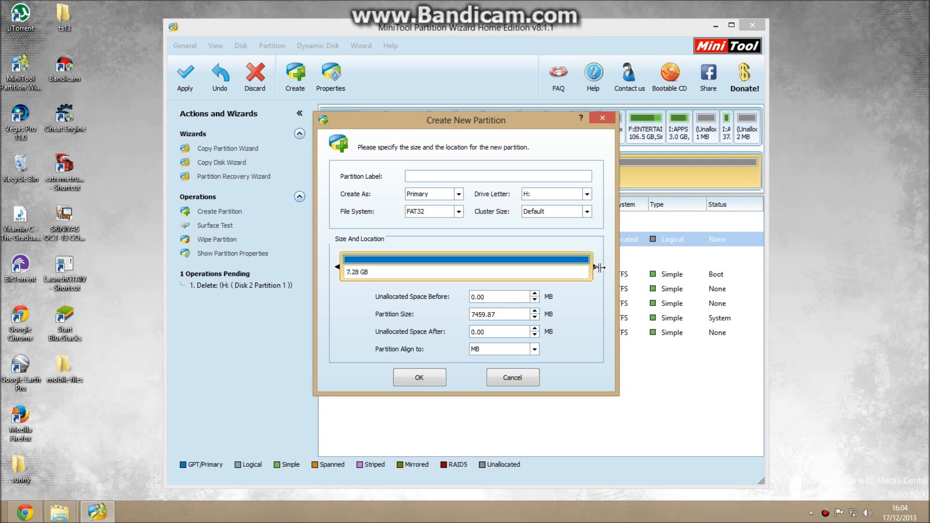
pyautogui.moveTo(593, 268); pyautogui.dragTo(564, 268)
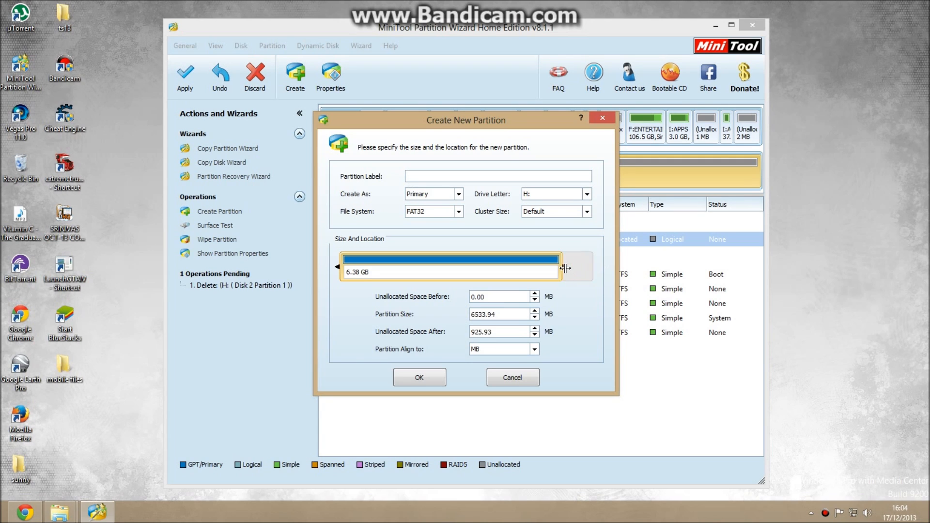
pyautogui.moveTo(558, 260); pyautogui.dragTo(554, 259)
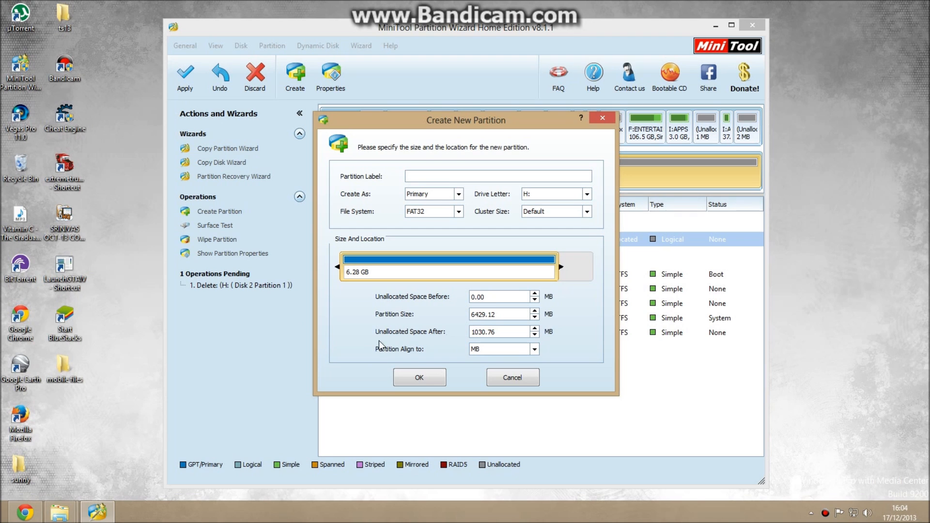
pyautogui.click(420, 377)
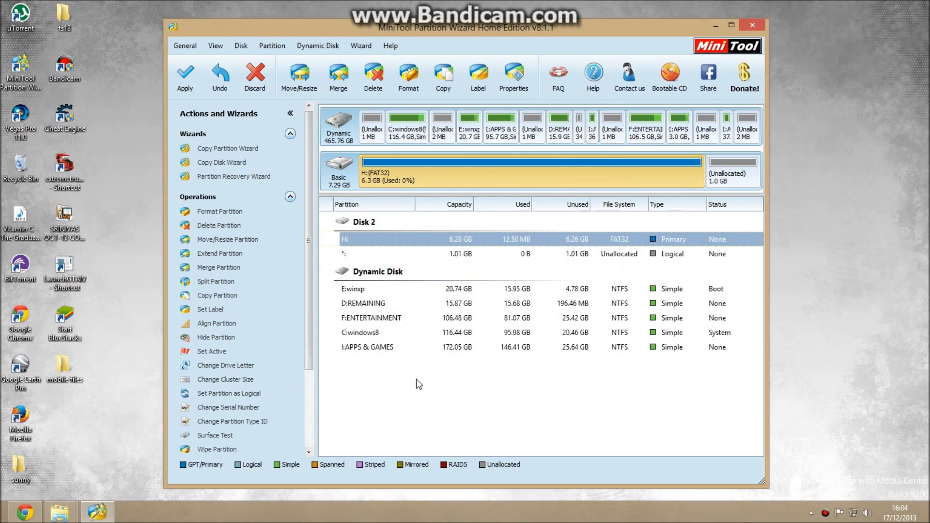
# Select the 1.01 GB unallocated space on Disk 2, start Create, and accept the removable-disk warning
pyautogui.click(415, 304)
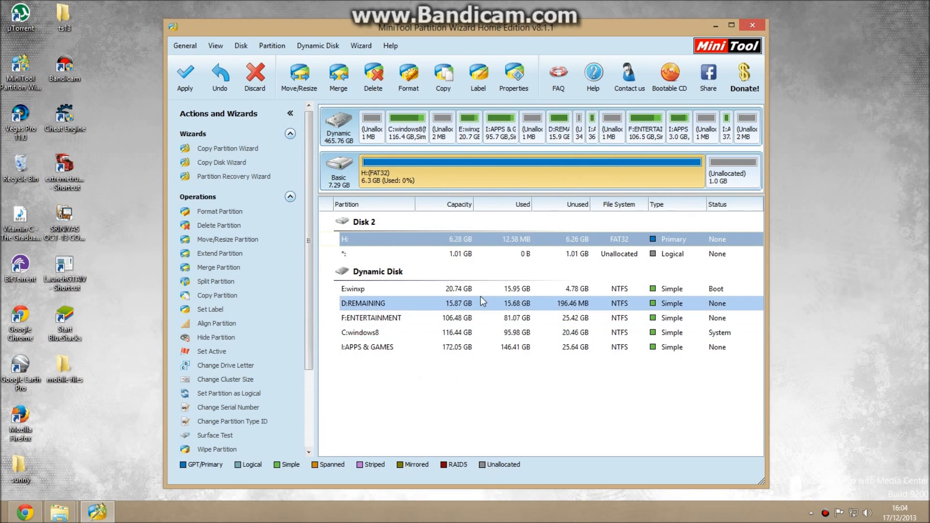
pyautogui.click(398, 253)
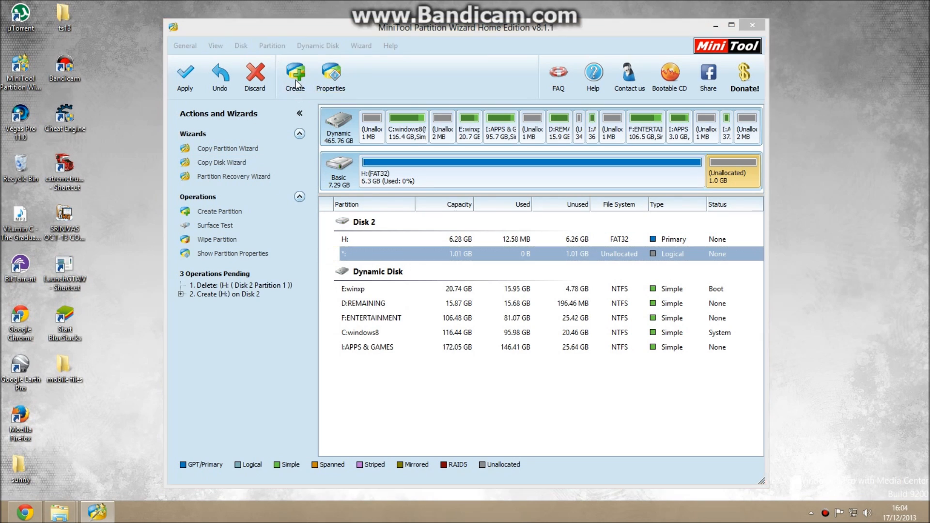
pyautogui.click(295, 76)
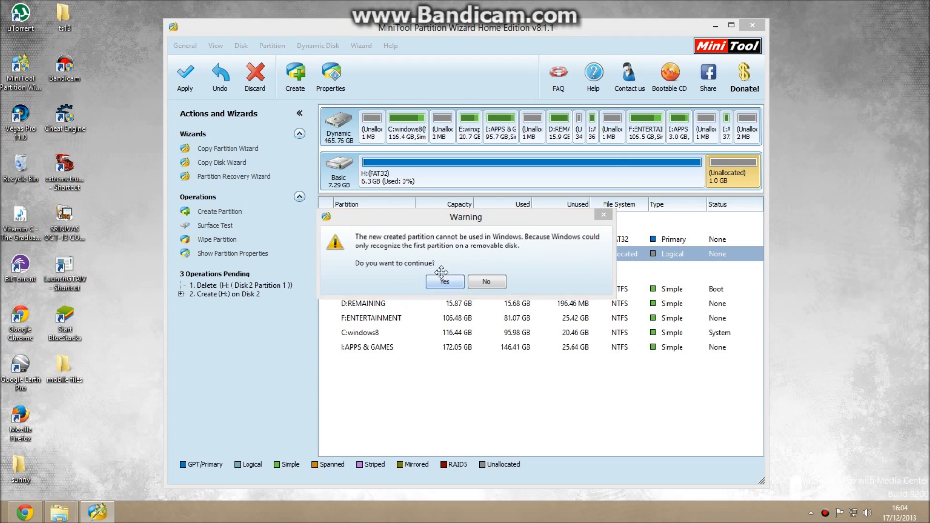
pyautogui.click(444, 281)
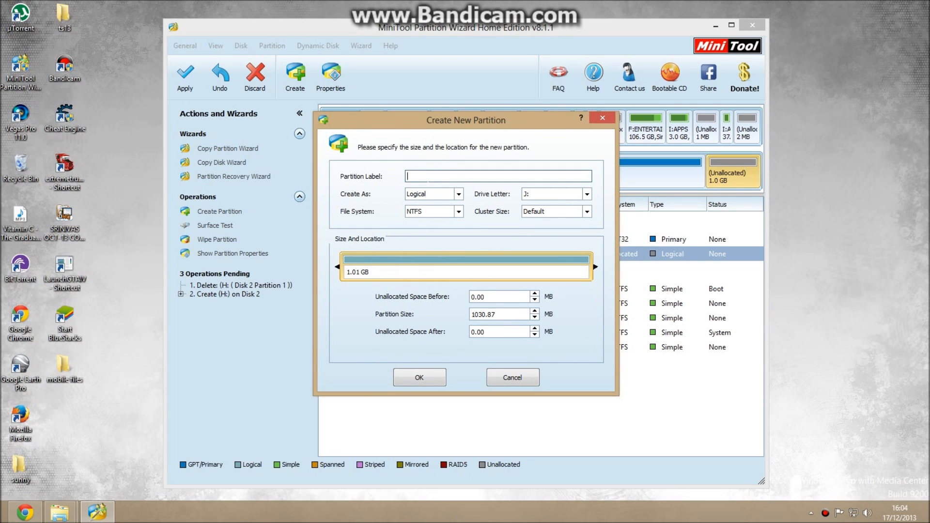
# Label the 1.01 GB partition, make it Primary with an Ext2 file system, and confirm creation
pyautogui.write('ext')
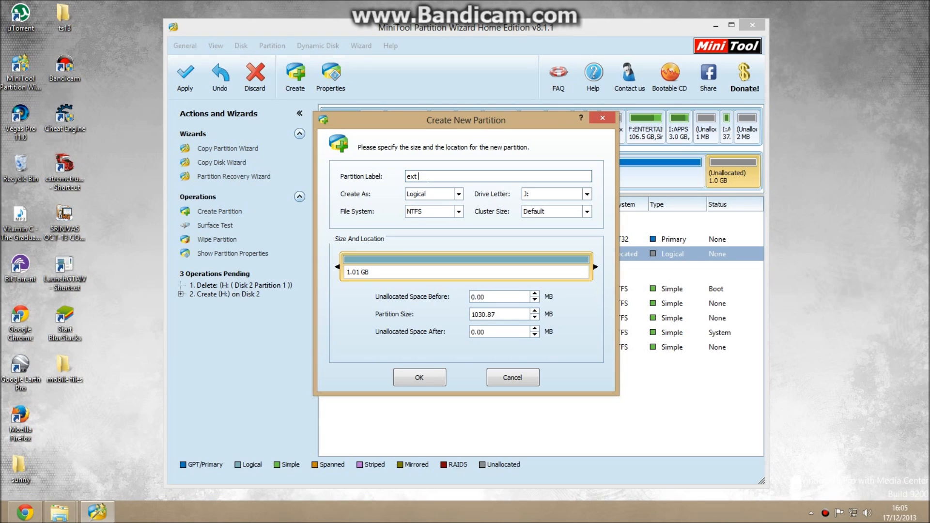
pyautogui.write('sd card')
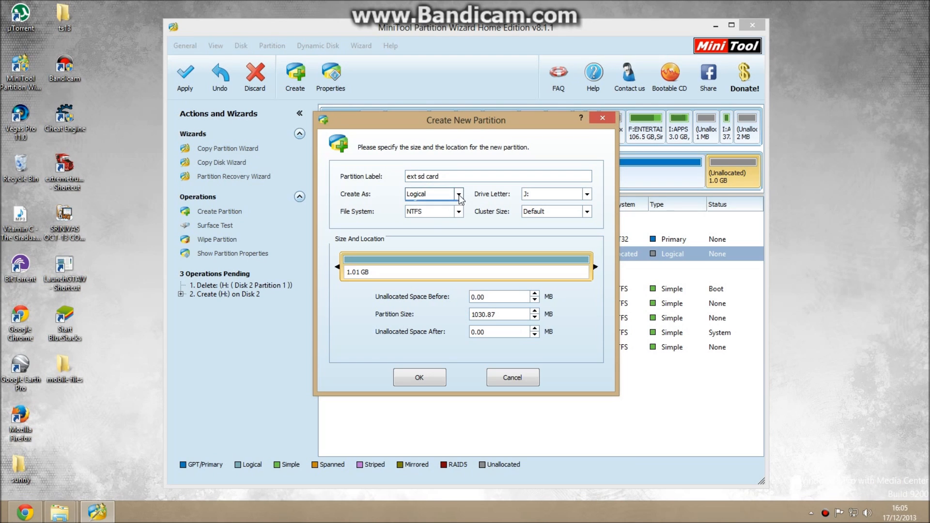
pyautogui.click(458, 193)
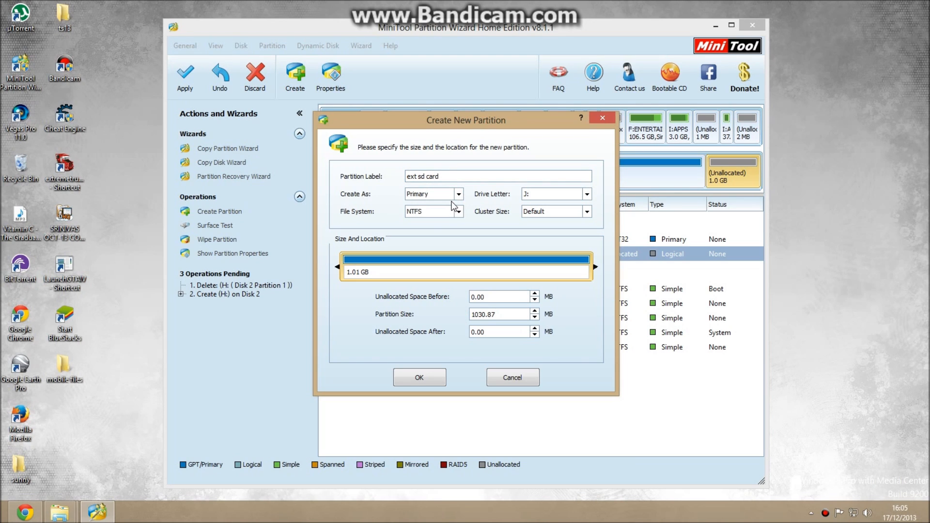
pyautogui.click(456, 211)
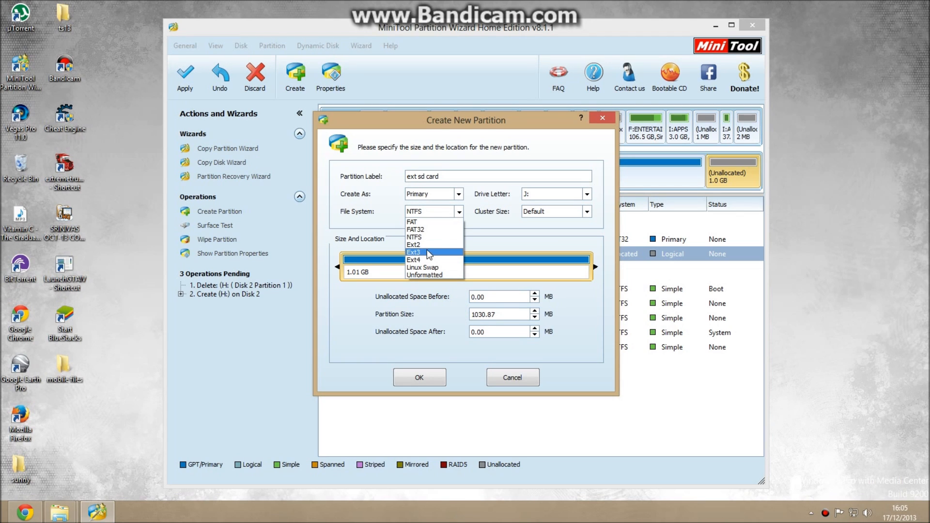
pyautogui.moveTo(423, 244)
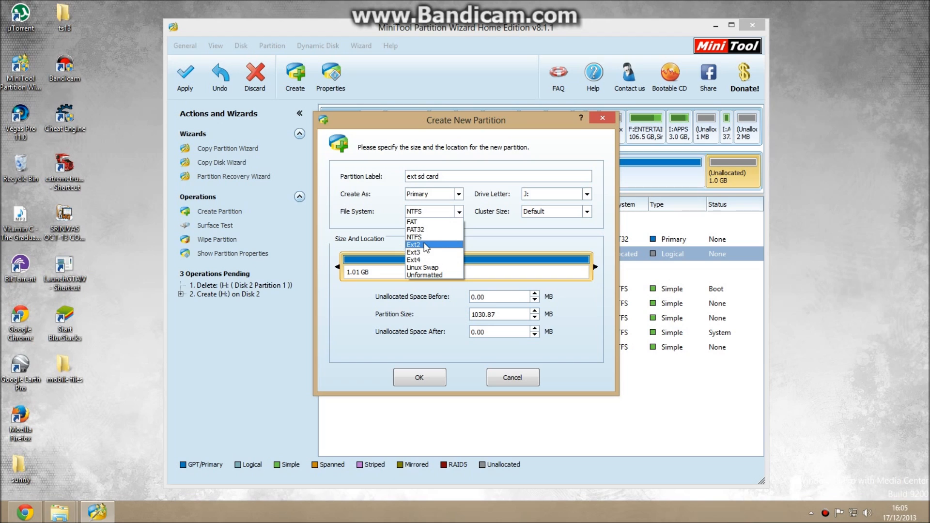
pyautogui.click(414, 245)
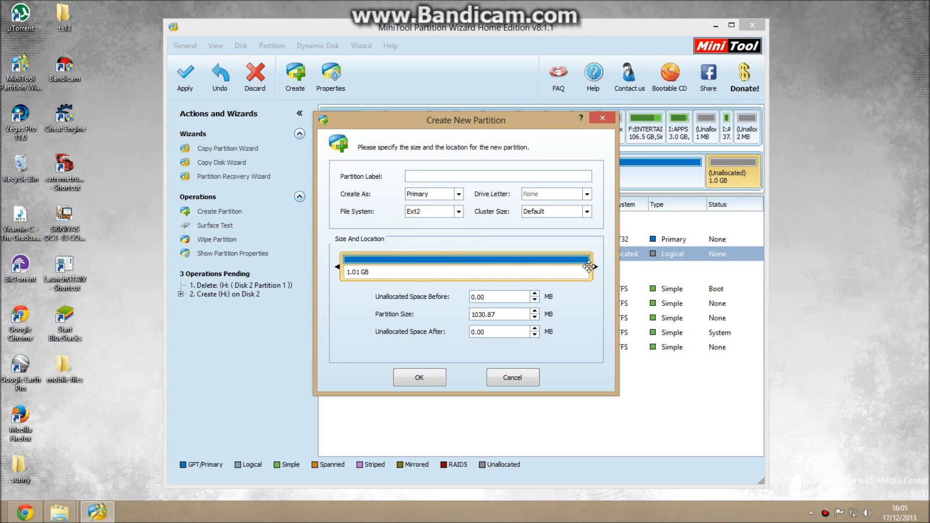
pyautogui.moveTo(411, 274)
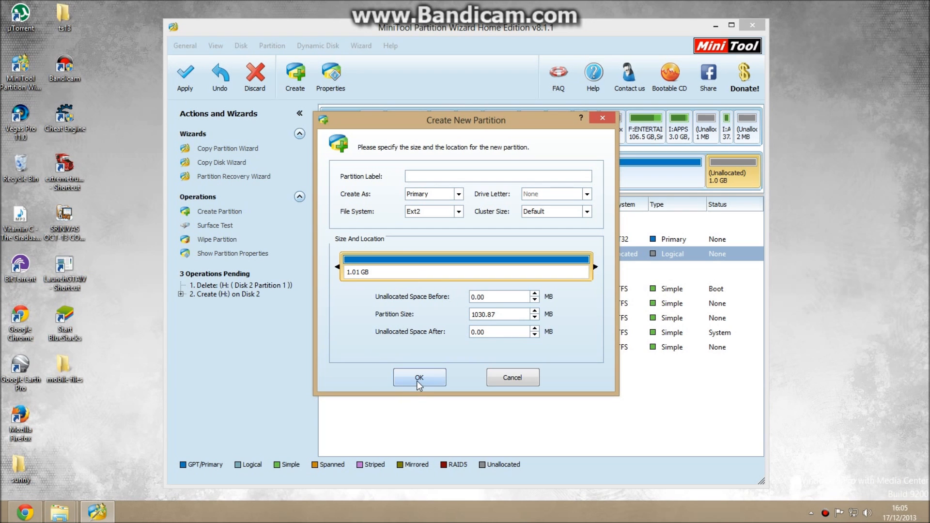
pyautogui.click(420, 377)
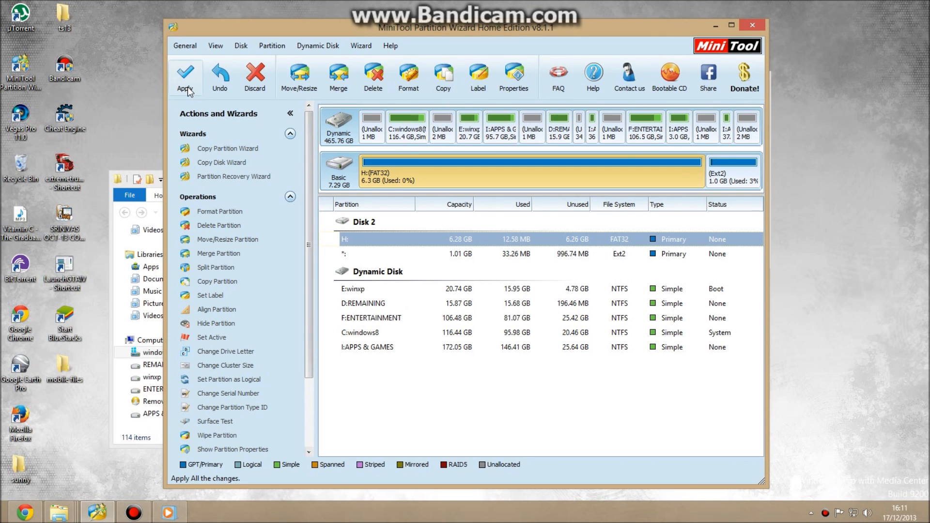
# Apply the four pending operations to the SD card and acknowledge the success message
pyautogui.click(185, 76)
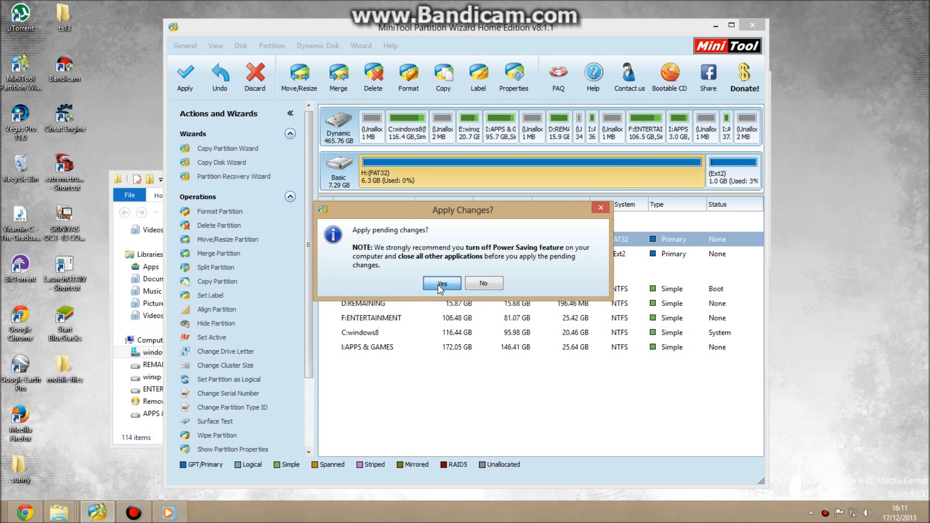
pyautogui.click(441, 283)
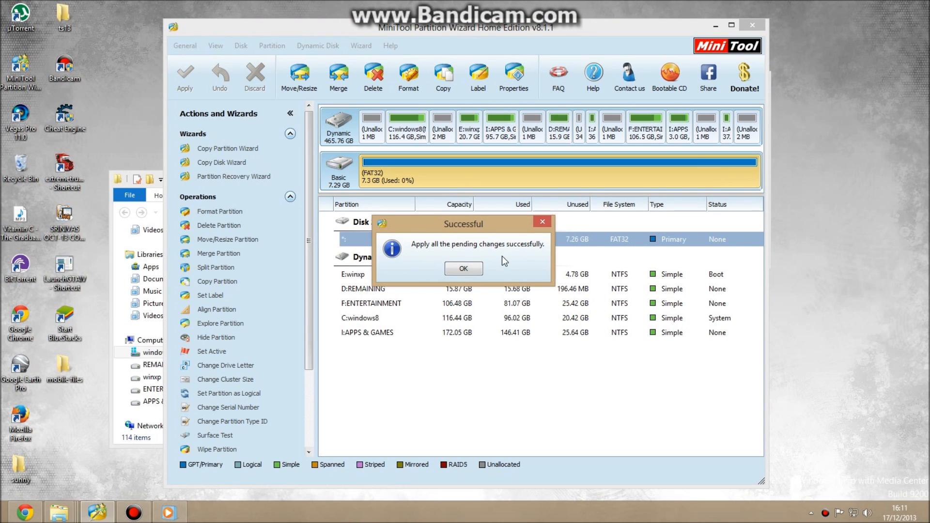
pyautogui.click(463, 269)
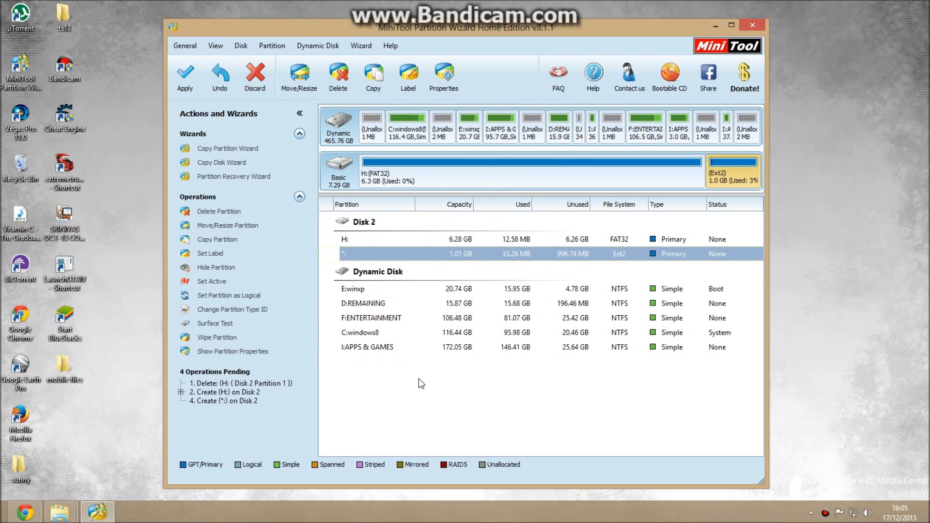
pyautogui.moveTo(425, 185)
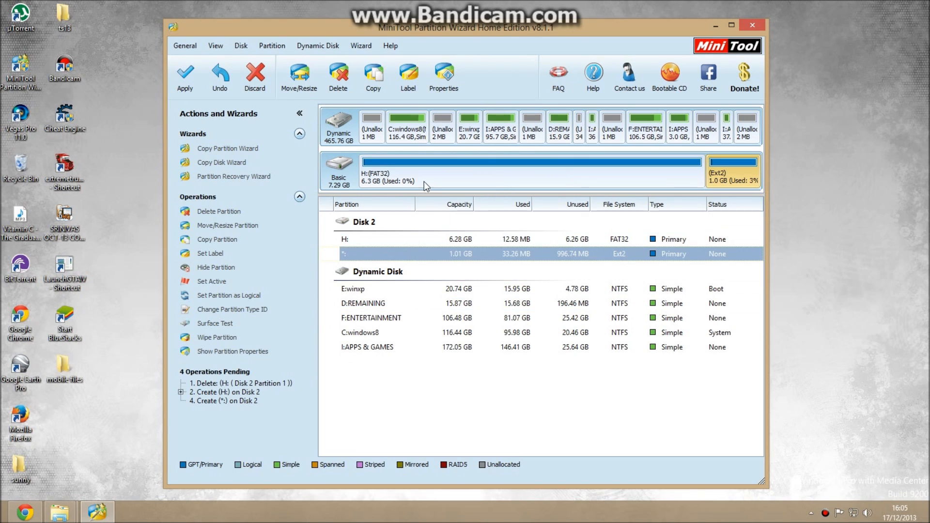
pyautogui.click(403, 239)
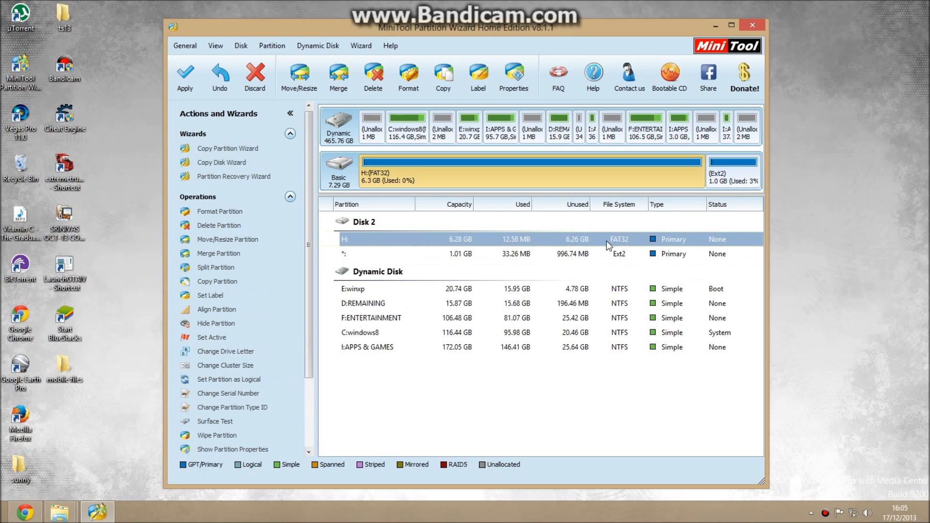
pyautogui.click(620, 254)
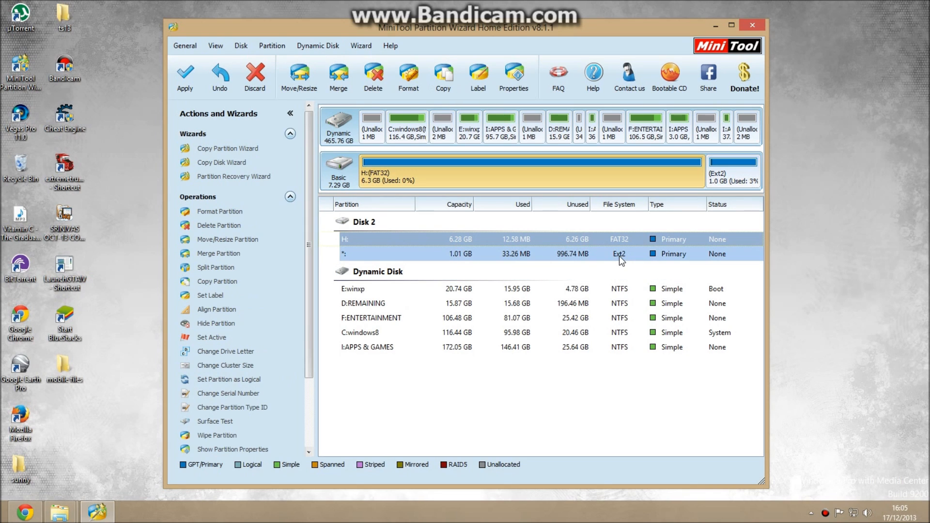